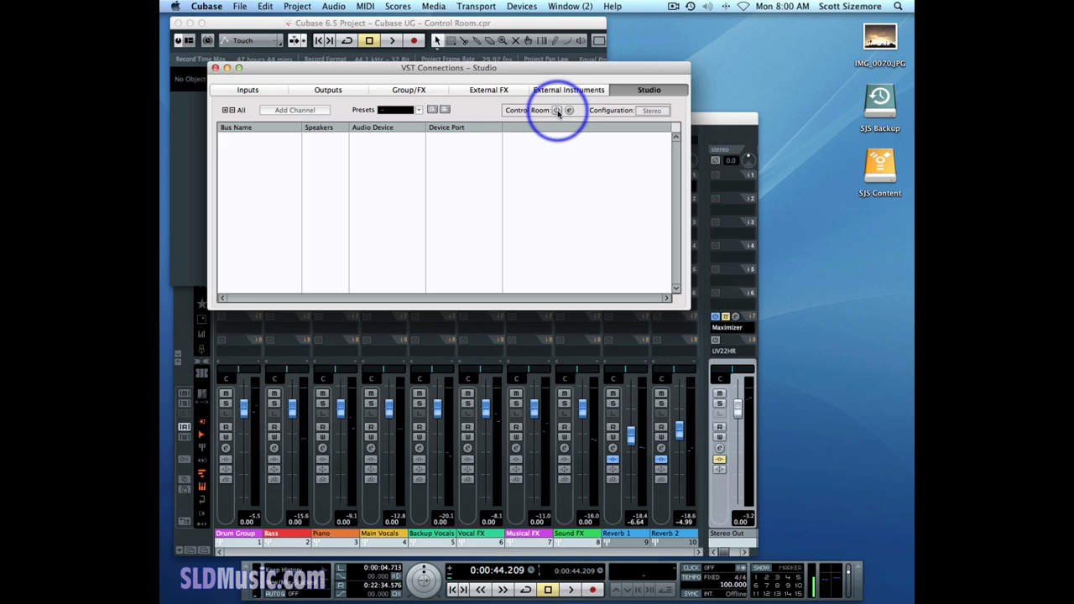
Step: Switch on the Control Room from the Studio connections panel
{"action": "left_click", "coordinate": [557, 111]}
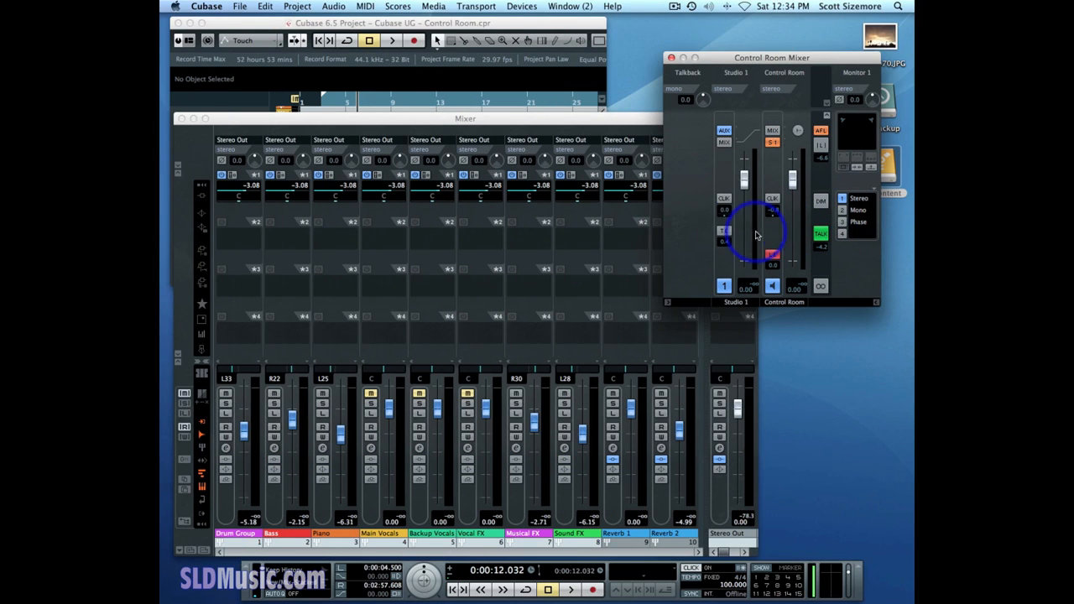
{"action": "mouse_move", "coordinate": [723, 231]}
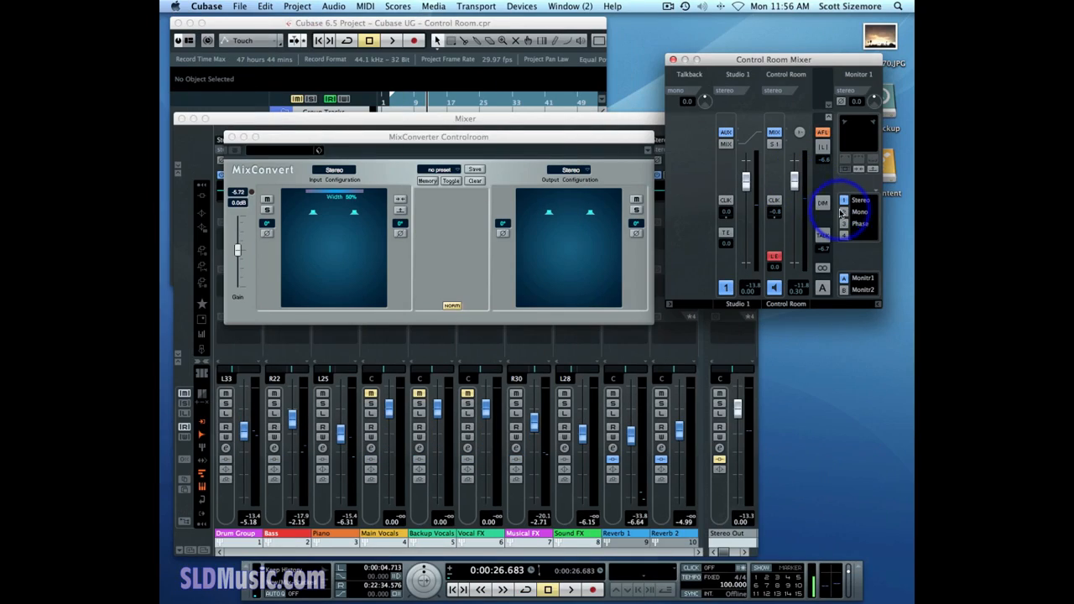
Step: Downmix the Control Room to Mono and adjust the MixConvert level slider
{"action": "left_click", "coordinate": [570, 170]}
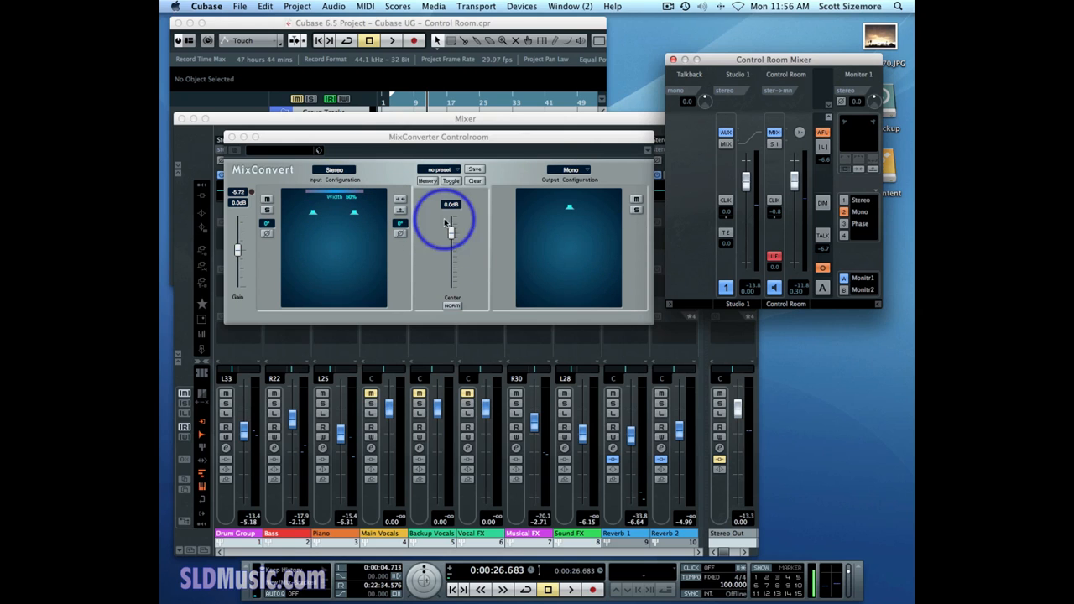
{"action": "left_click", "coordinate": [571, 173]}
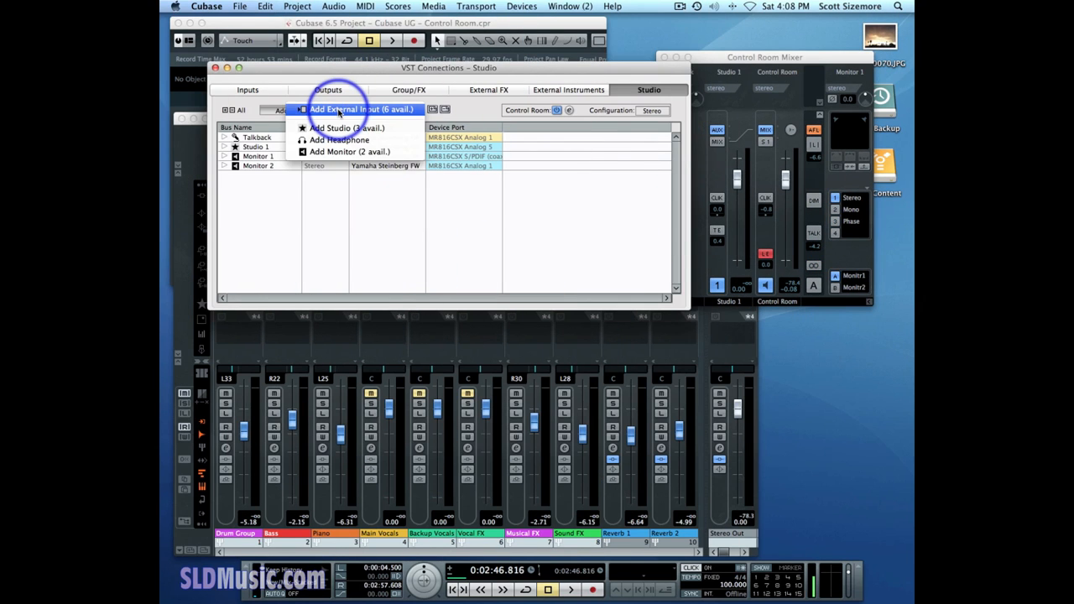
Step: Add a stereo external input Ext. 1 to the studio connections
{"action": "left_click", "coordinate": [363, 109]}
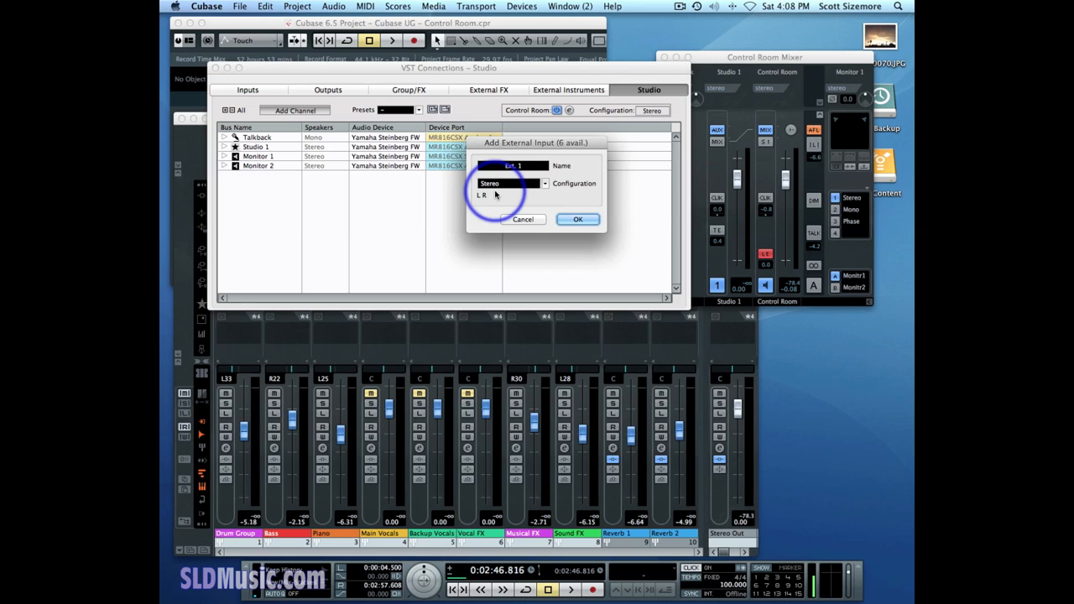
{"action": "left_click", "coordinate": [578, 218]}
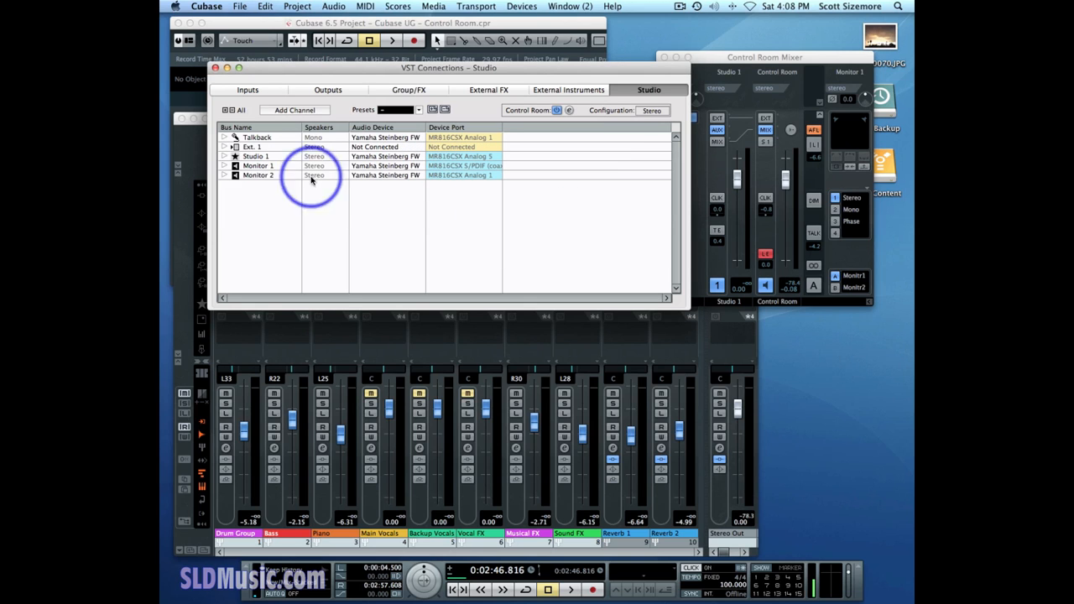
Step: Route Ext. 1's left and right channels to MR816CSX analog ports
{"action": "left_click", "coordinate": [225, 148]}
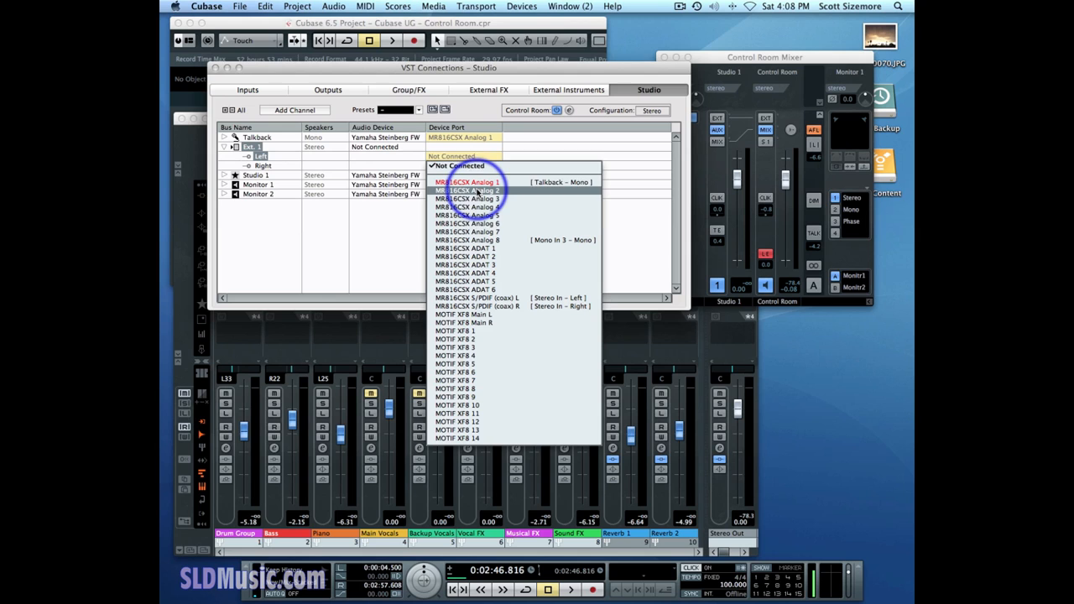
{"action": "left_click", "coordinate": [467, 198]}
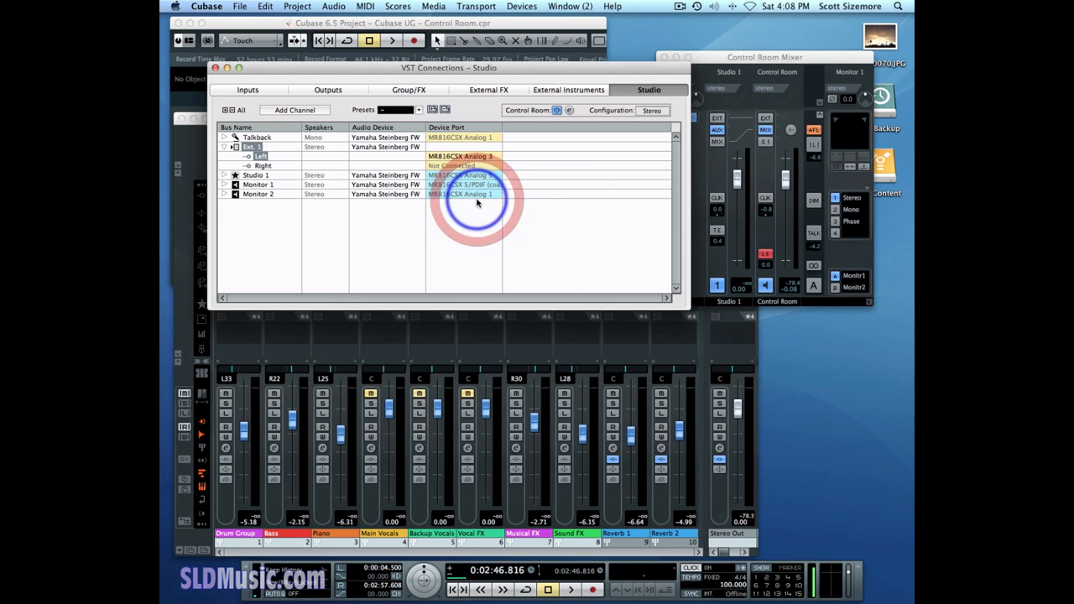
{"action": "left_click", "coordinate": [460, 166]}
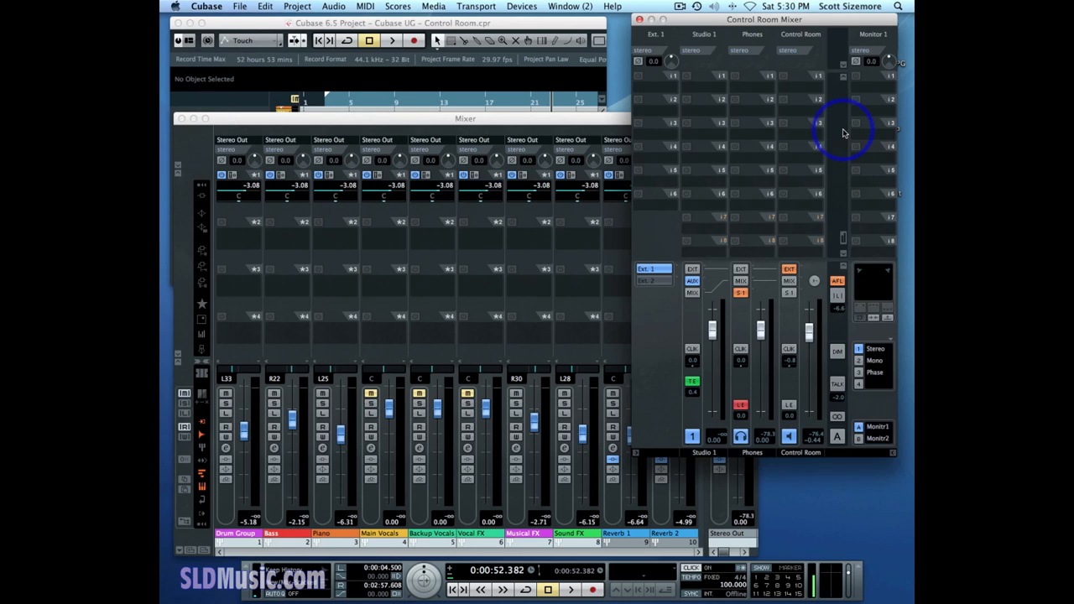
{"action": "mouse_move", "coordinate": [893, 149]}
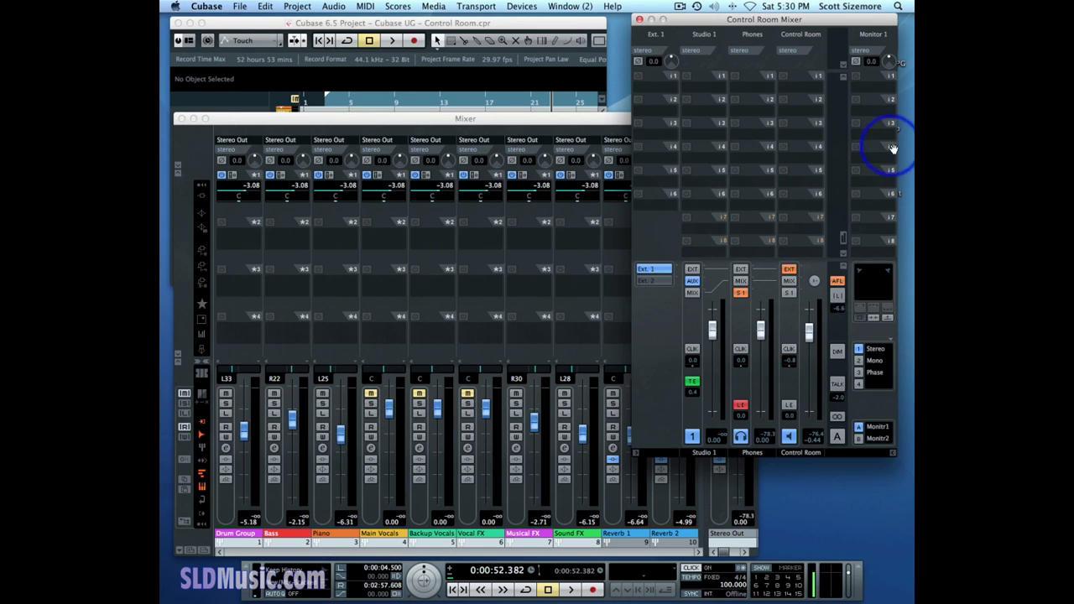
{"action": "mouse_move", "coordinate": [728, 243]}
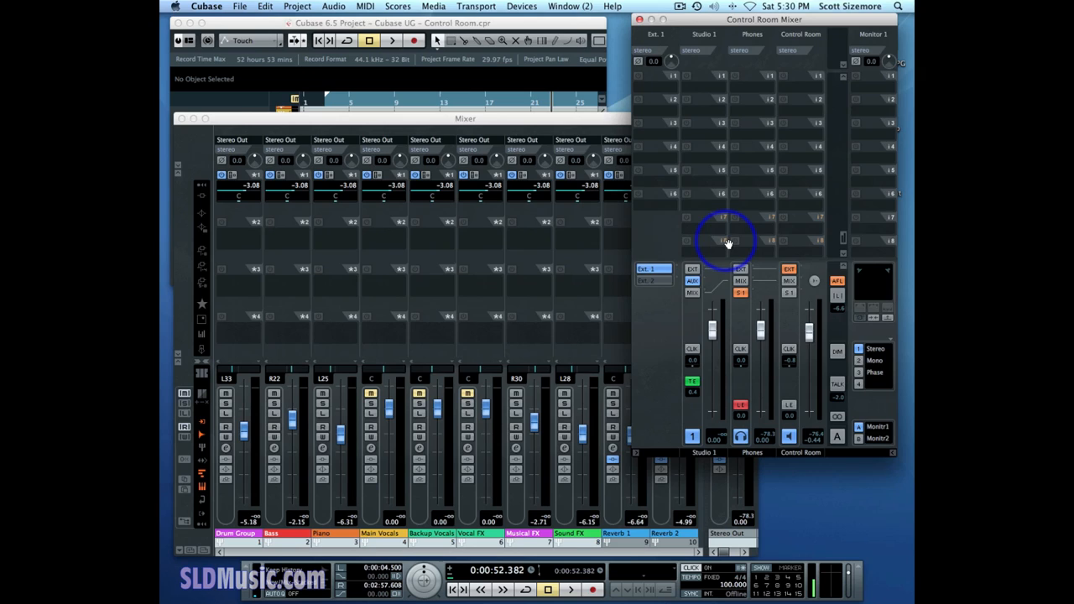
Step: Show the Control Room Overview routing diagram from the Devices menu
{"action": "left_click", "coordinate": [520, 7]}
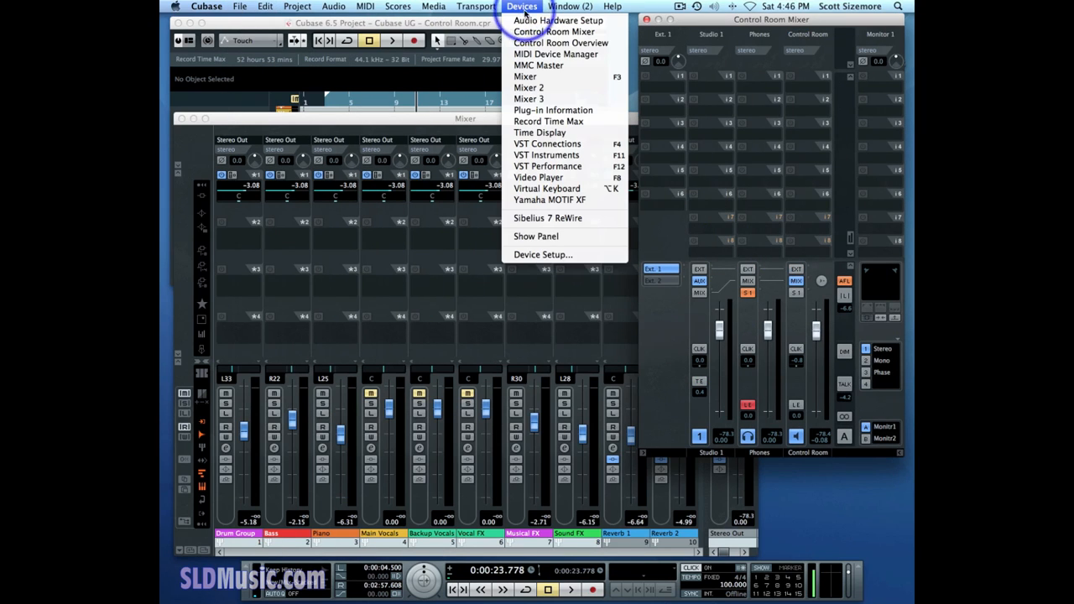
{"action": "left_click", "coordinate": [561, 44]}
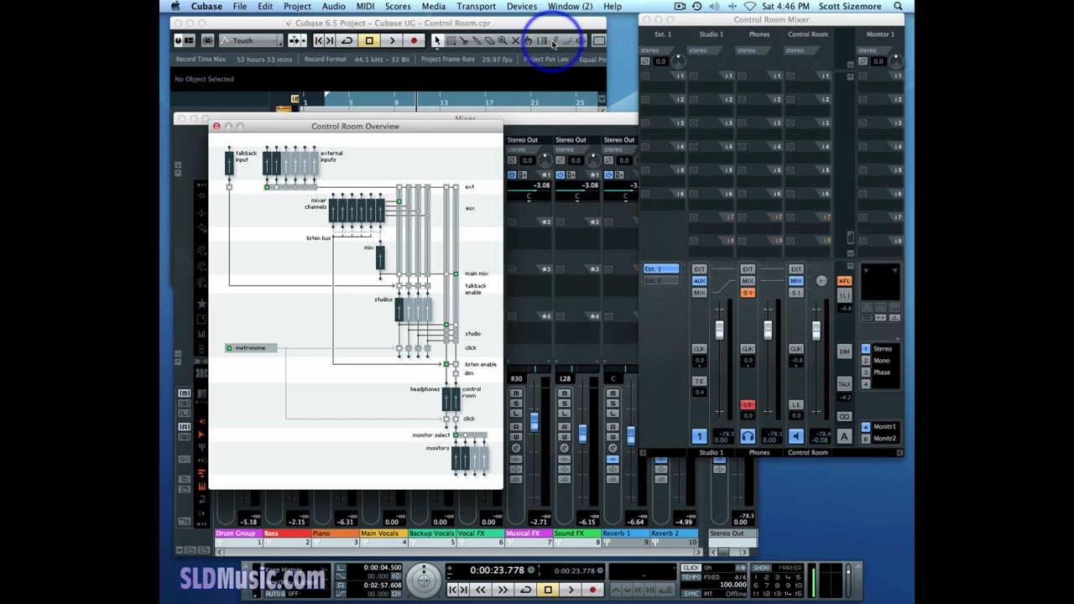
{"action": "mouse_move", "coordinate": [460, 242]}
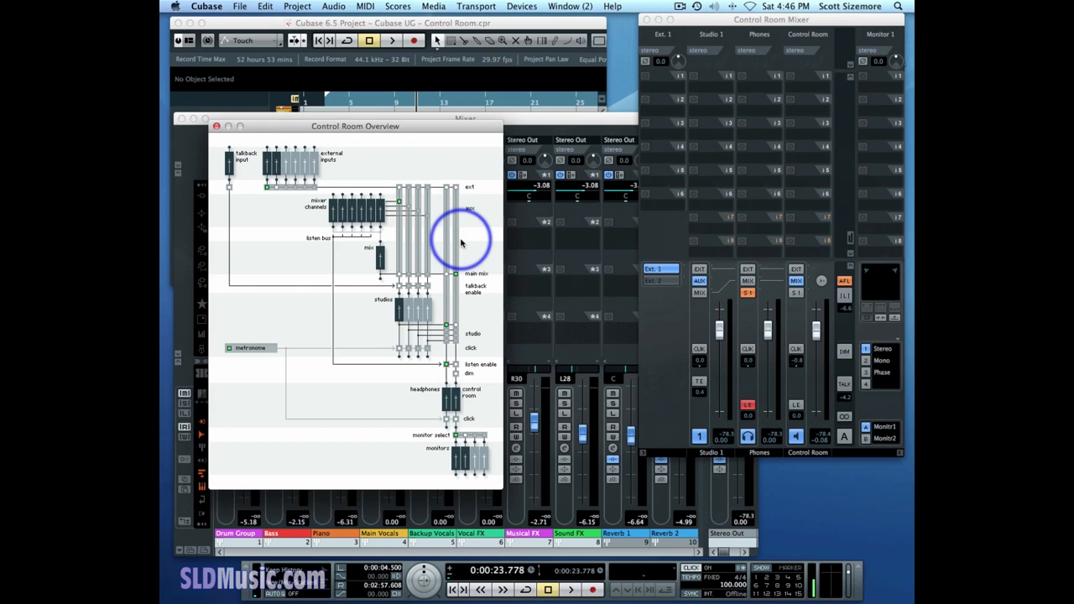
Step: Change a VST Control Room option in Preferences and close the dialog
{"action": "left_click", "coordinate": [206, 7]}
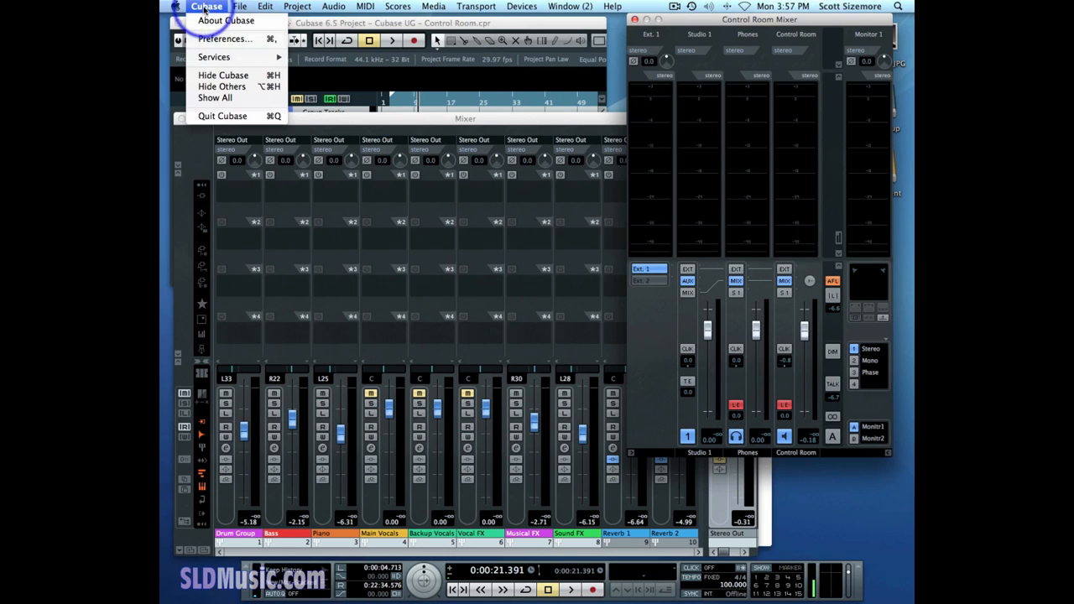
{"action": "left_click", "coordinate": [224, 38]}
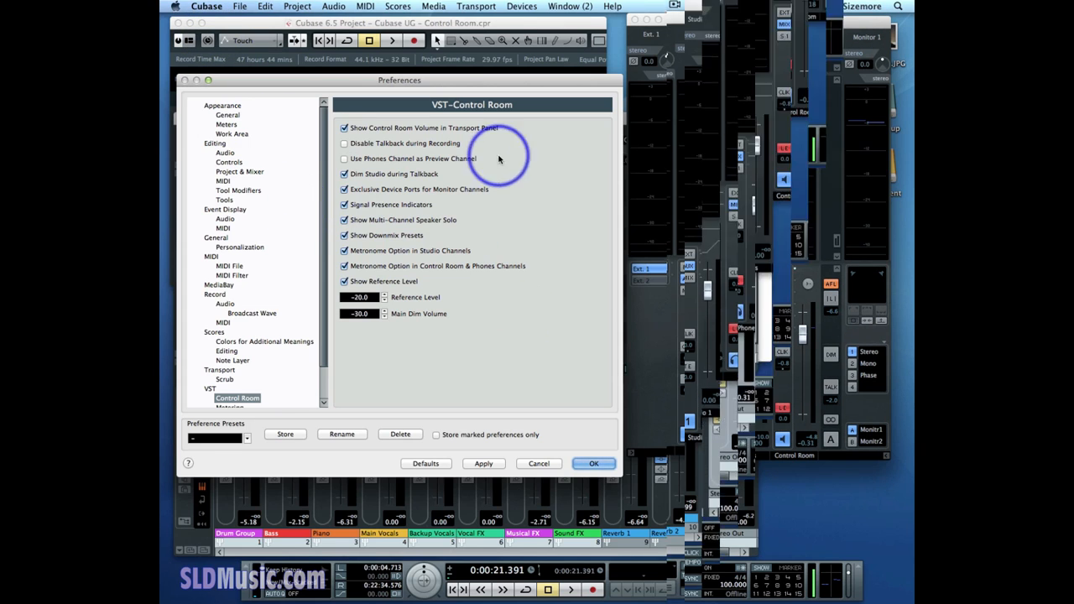
{"action": "left_click", "coordinate": [594, 463]}
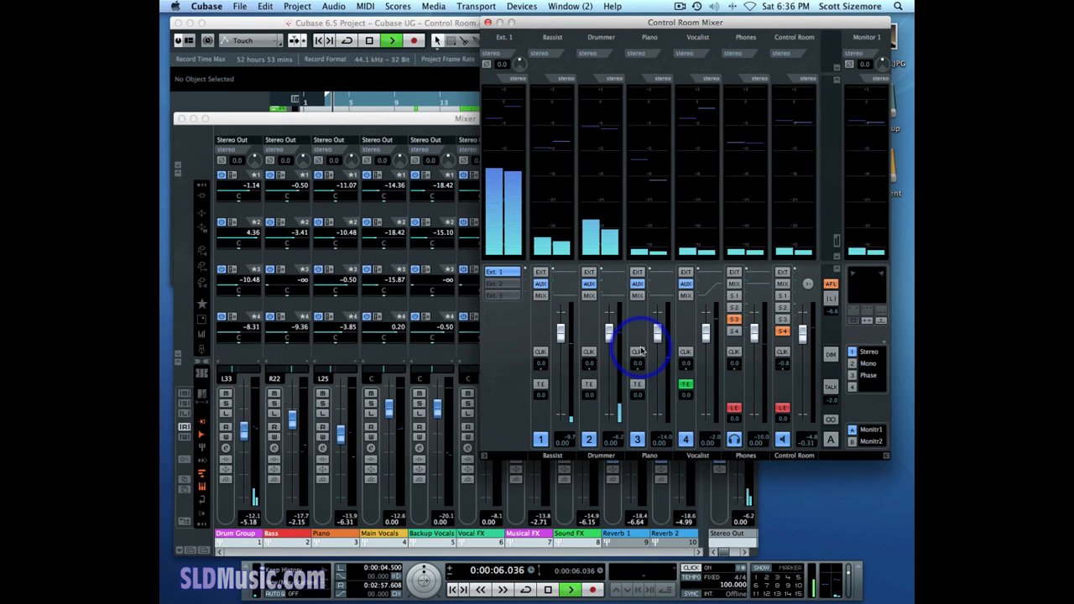